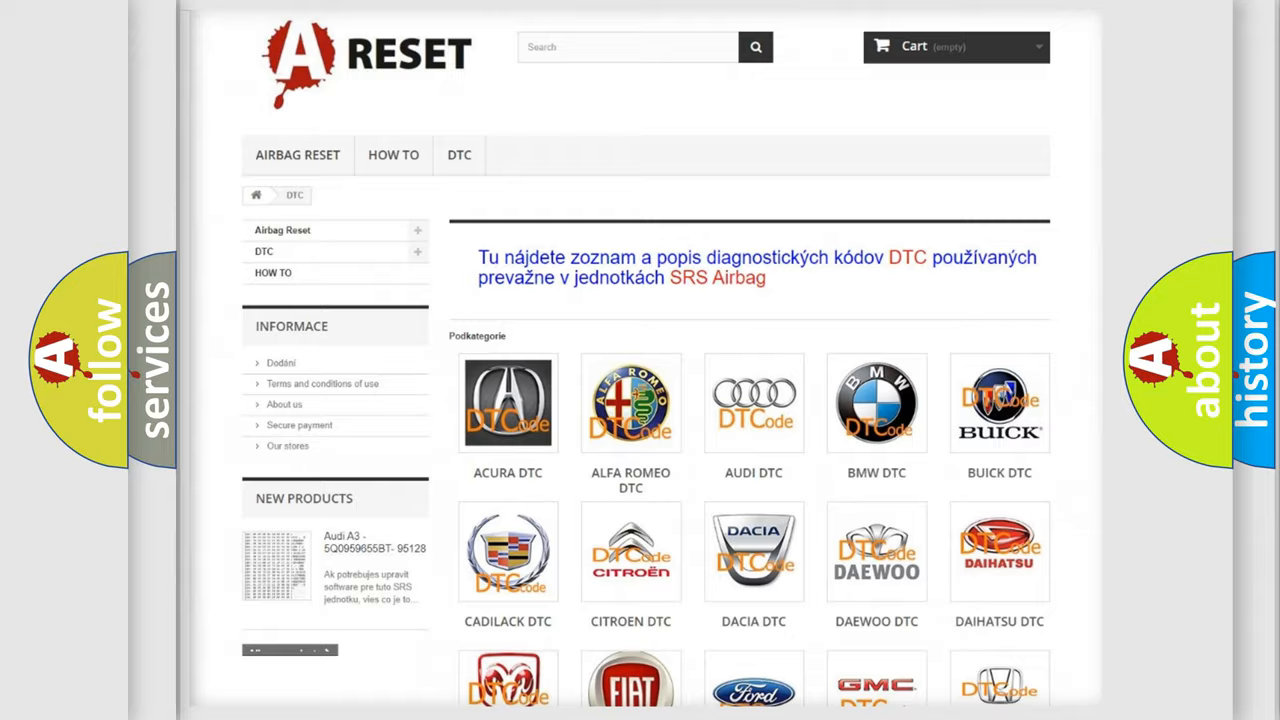
Scroll the DTC brand list until the JEEP DTC tile comes into view
{"action": "scroll", "scroll_direction": "down", "scroll_amount": 3}
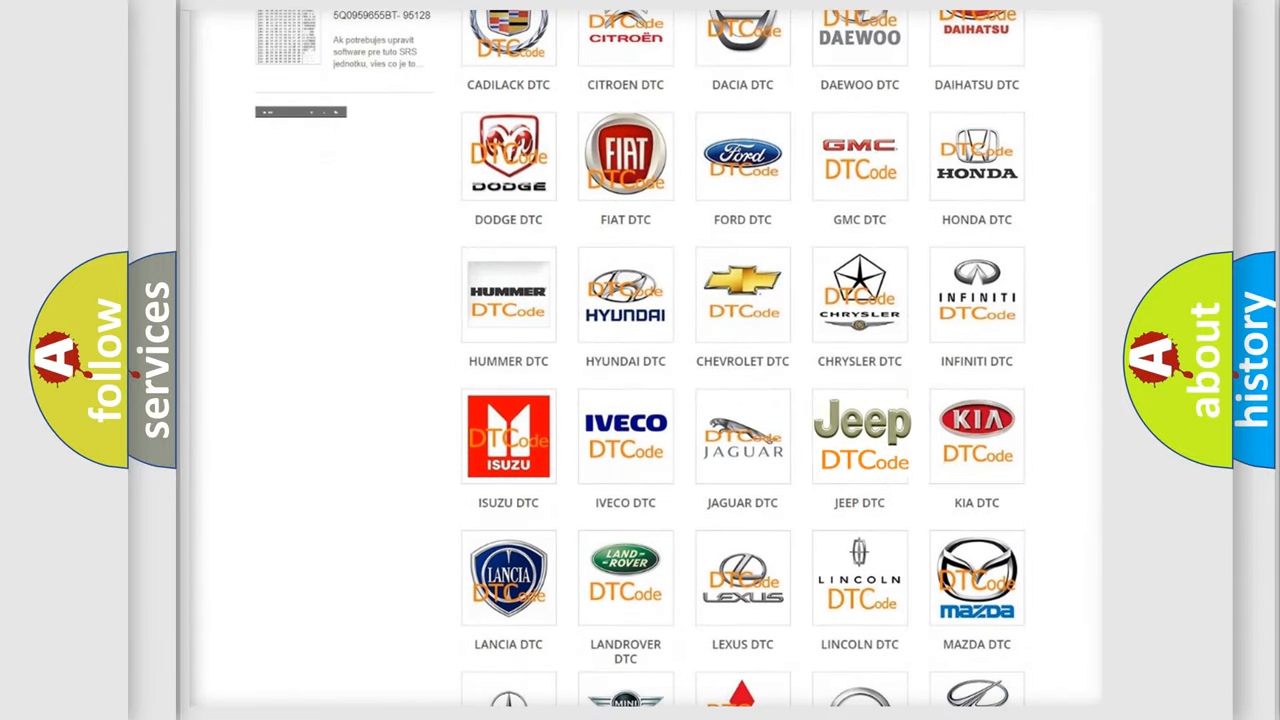
Open the JEEP DTC subcategory and look through its list of diagnostic code entries
{"action": "left_click", "coordinate": [860, 436]}
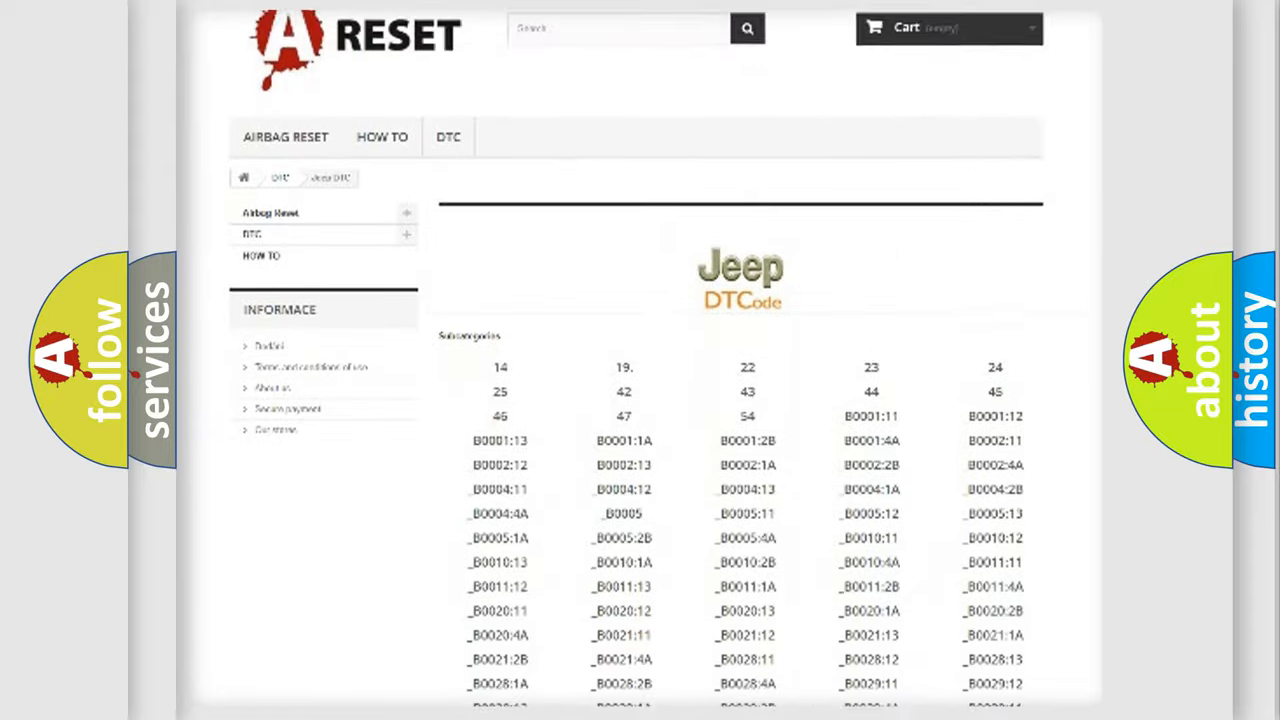
{"action": "scroll", "scroll_direction": "down", "scroll_amount": 3}
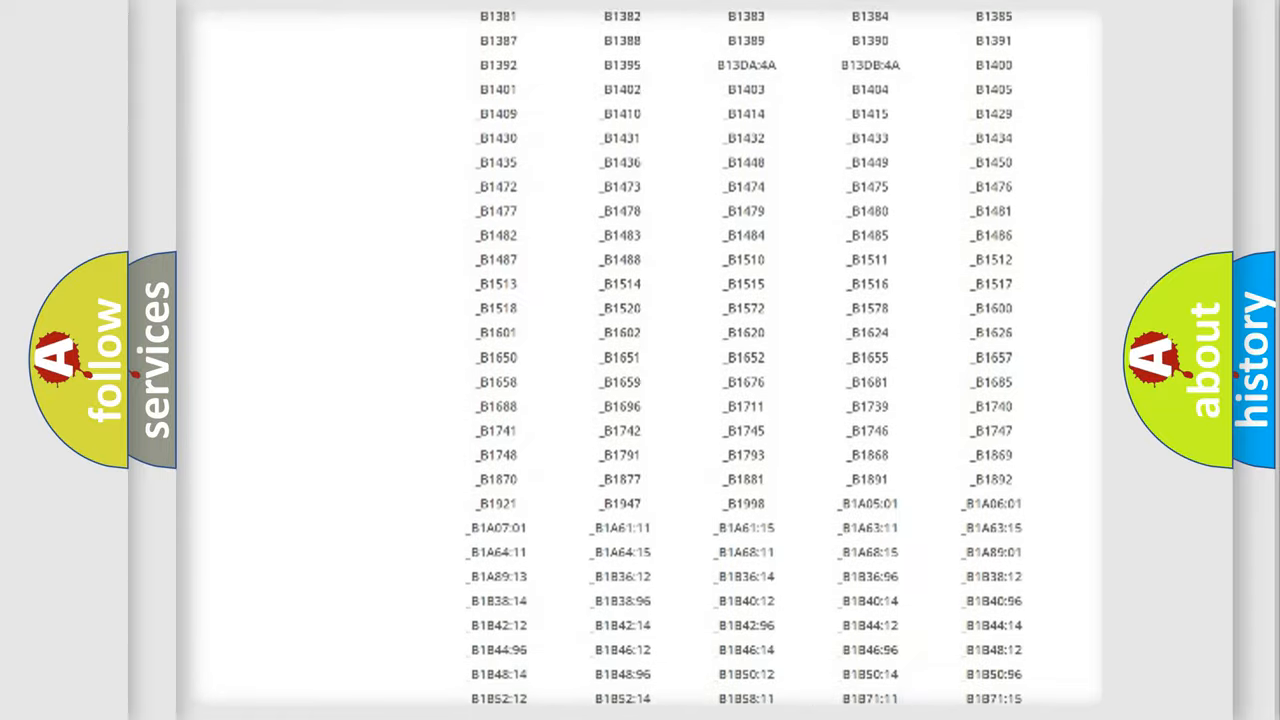
{"action": "scroll", "scroll_direction": "up", "scroll_amount": 3}
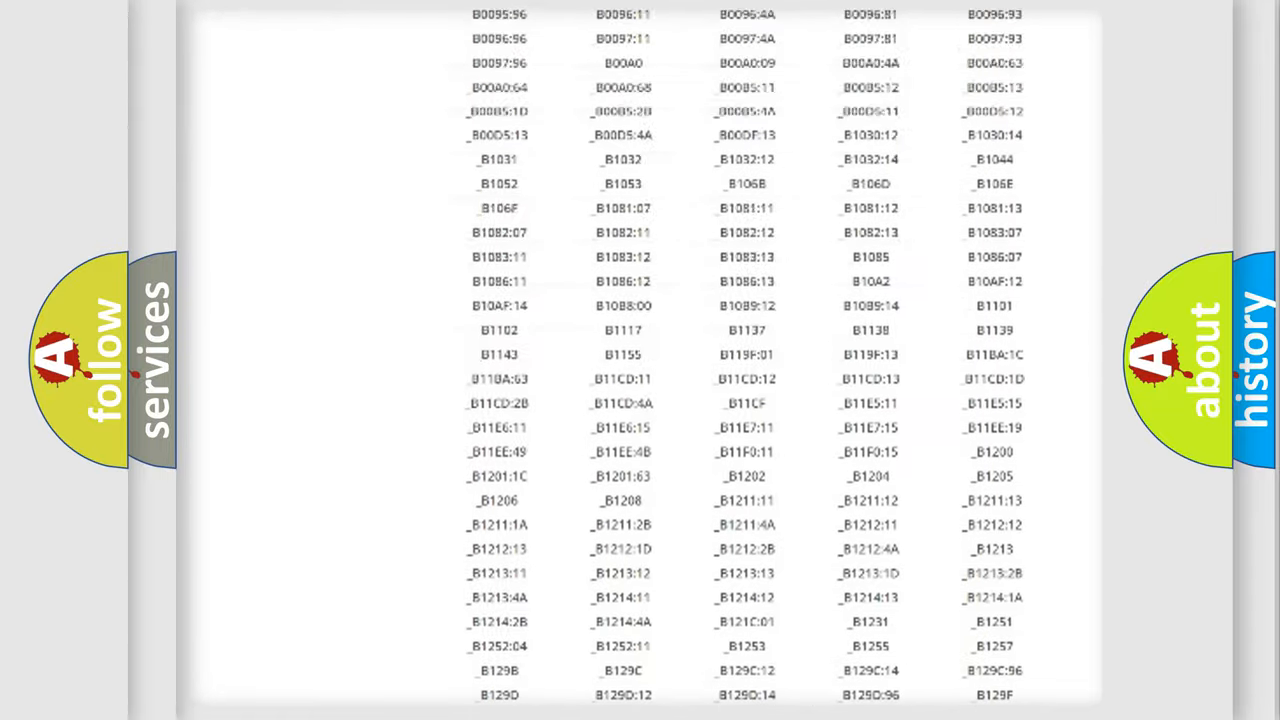
{"action": "scroll", "scroll_direction": "up", "scroll_amount": 3}
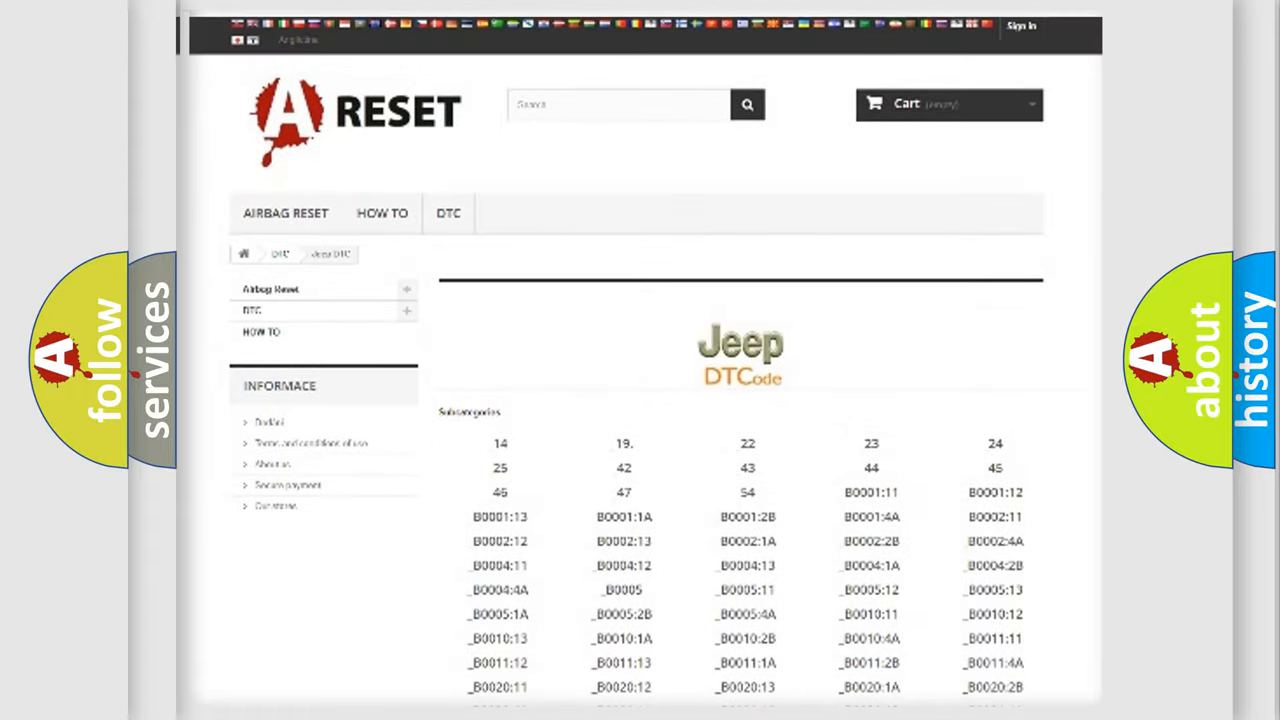